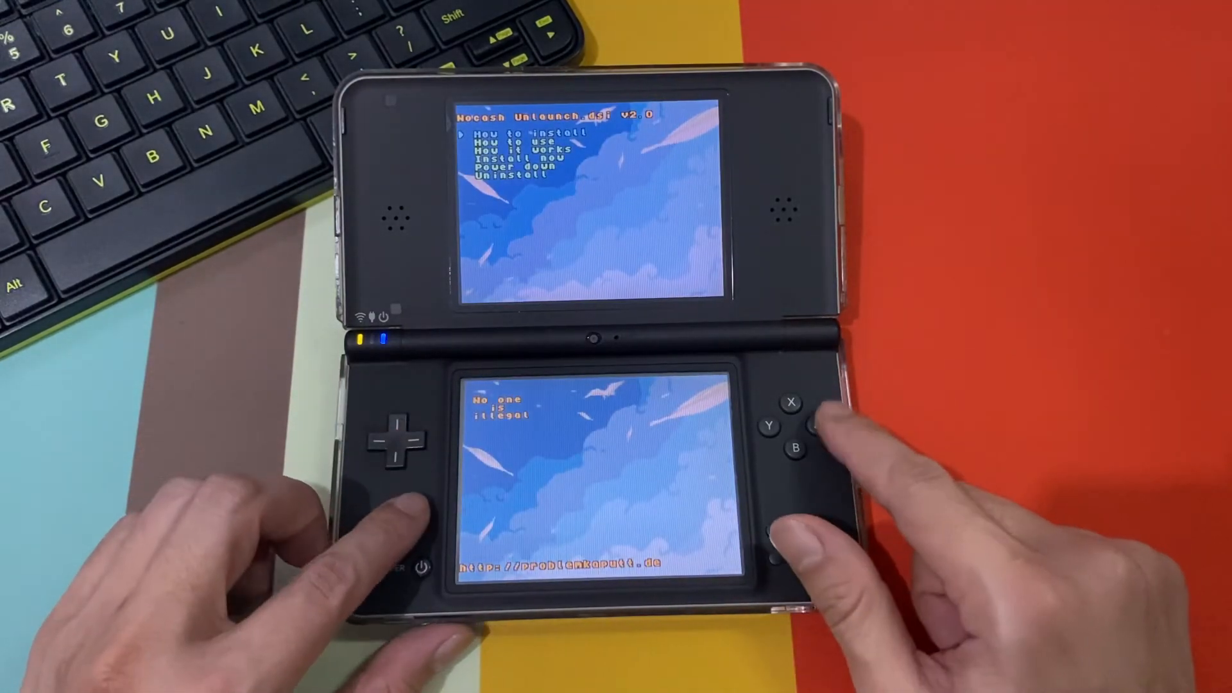
Step: Move the menu selector down from 'How to install' to 'Install now' for reinstalling Unlaunch
{"action": "key", "text": "Down"}
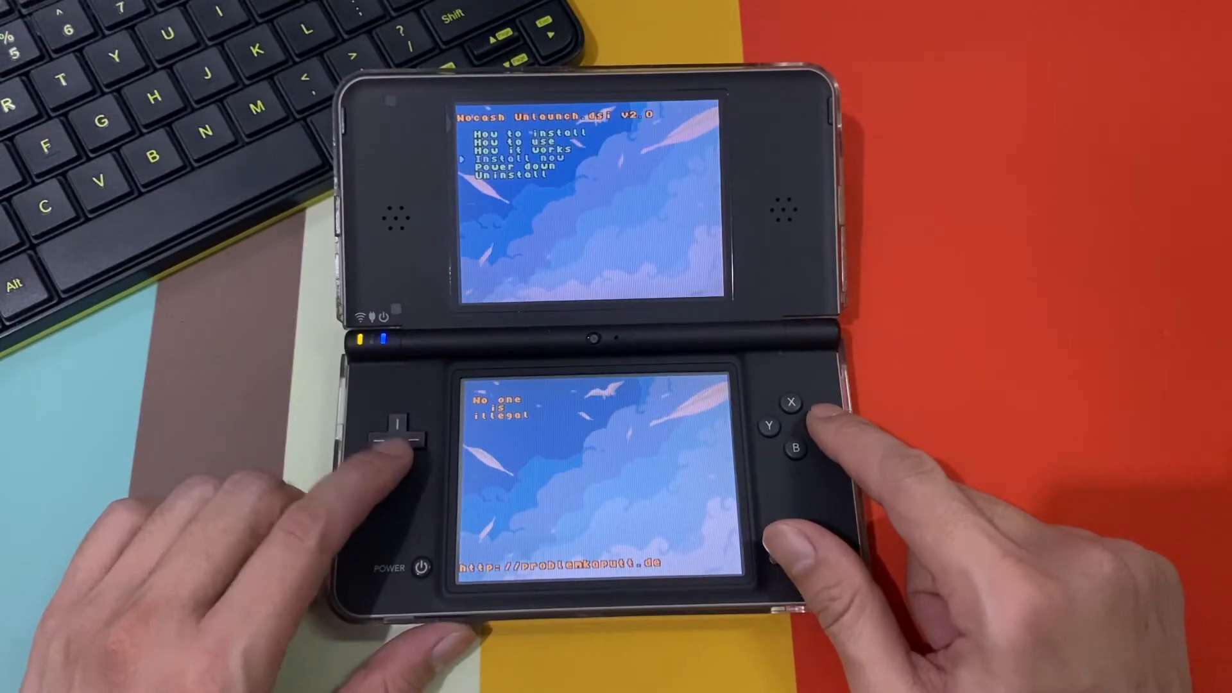